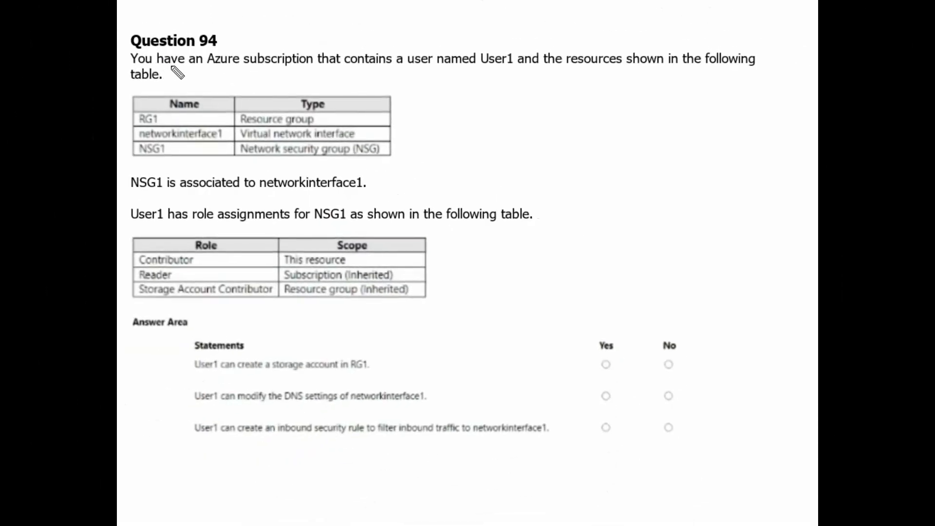
pyautogui.moveTo(333, 71)
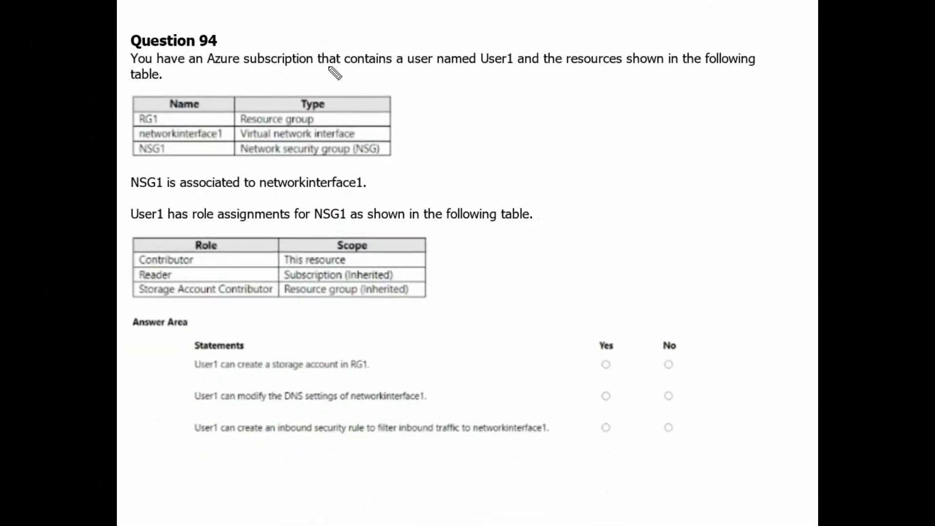
pyautogui.moveTo(444, 76)
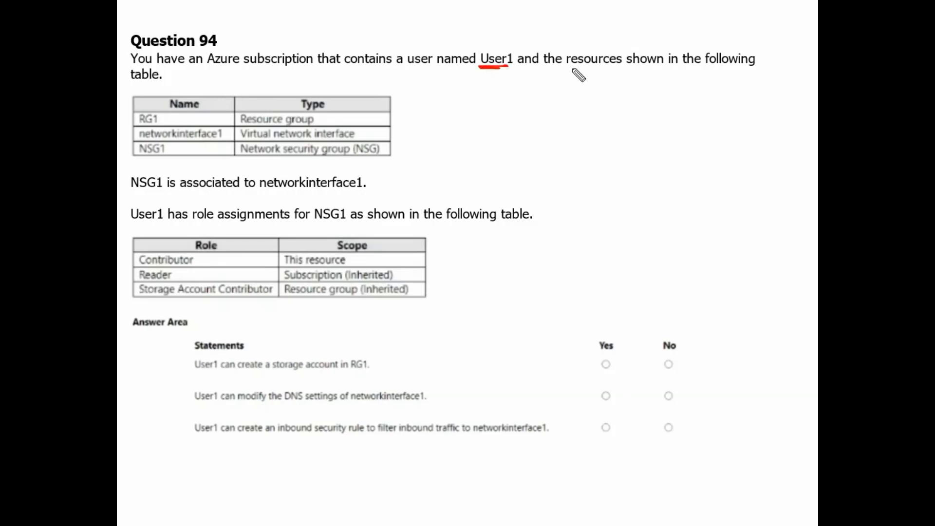
pyautogui.moveTo(685, 77)
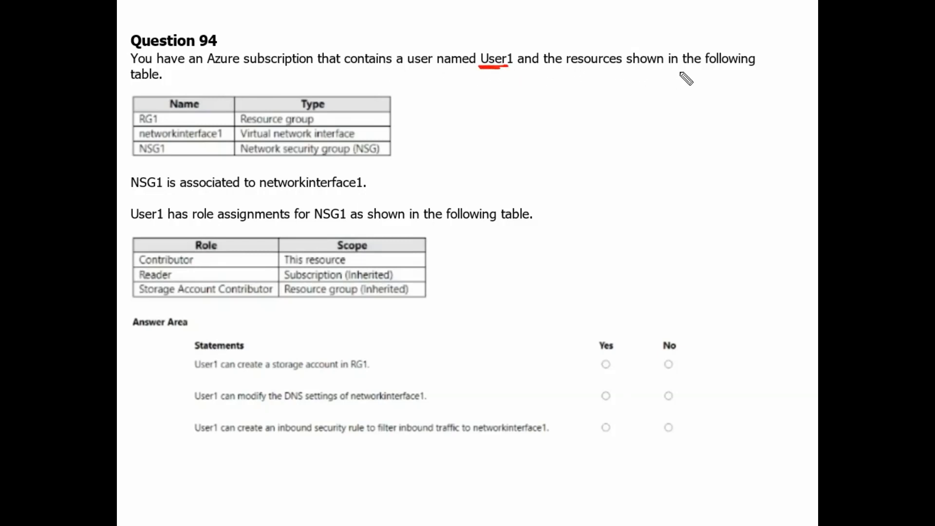
pyautogui.moveTo(144, 132)
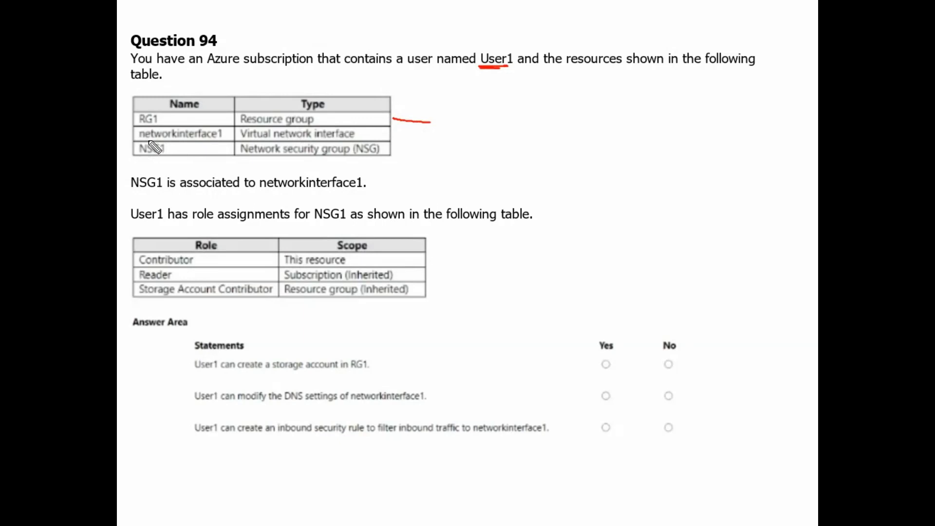
pyautogui.moveTo(379, 143)
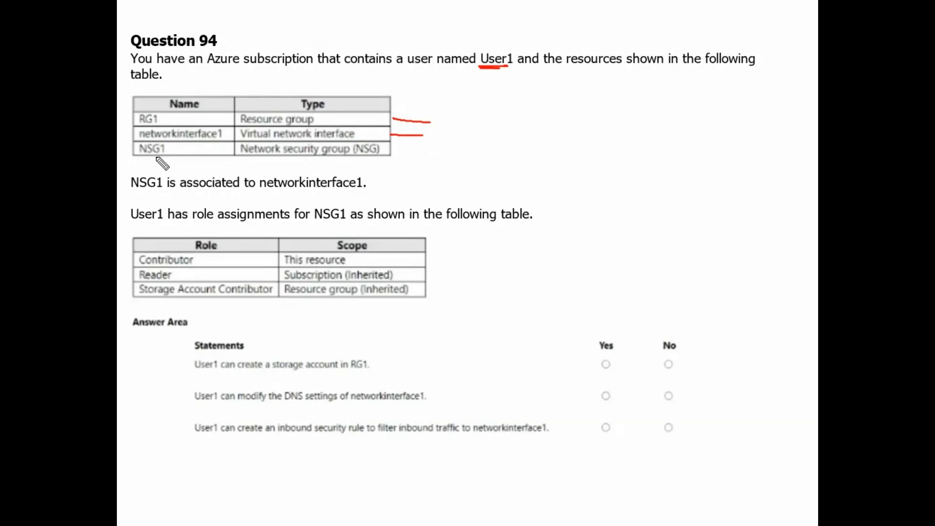
pyautogui.moveTo(395, 169)
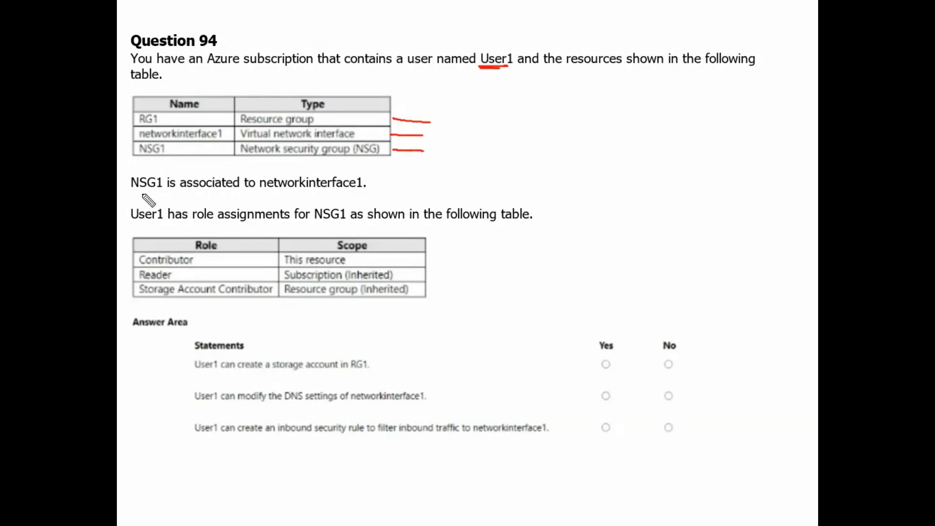
pyautogui.moveTo(259, 197)
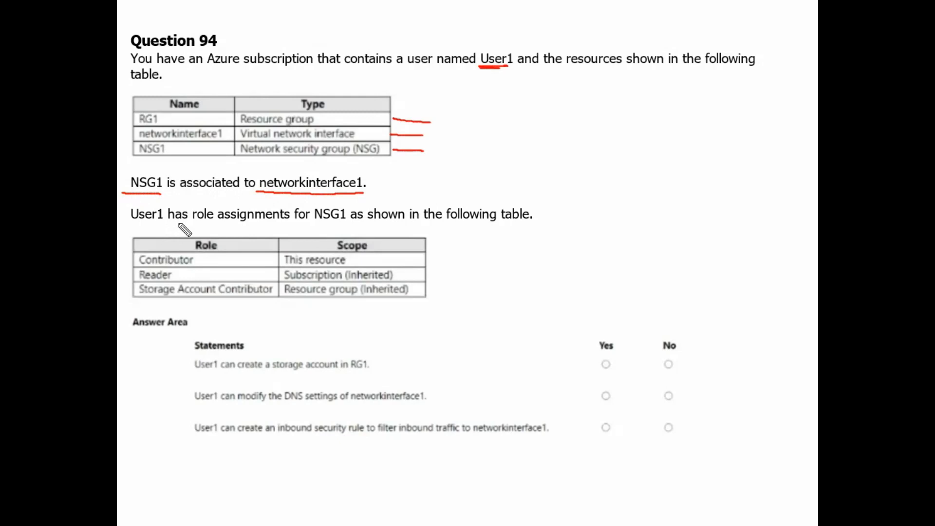
pyautogui.moveTo(341, 228)
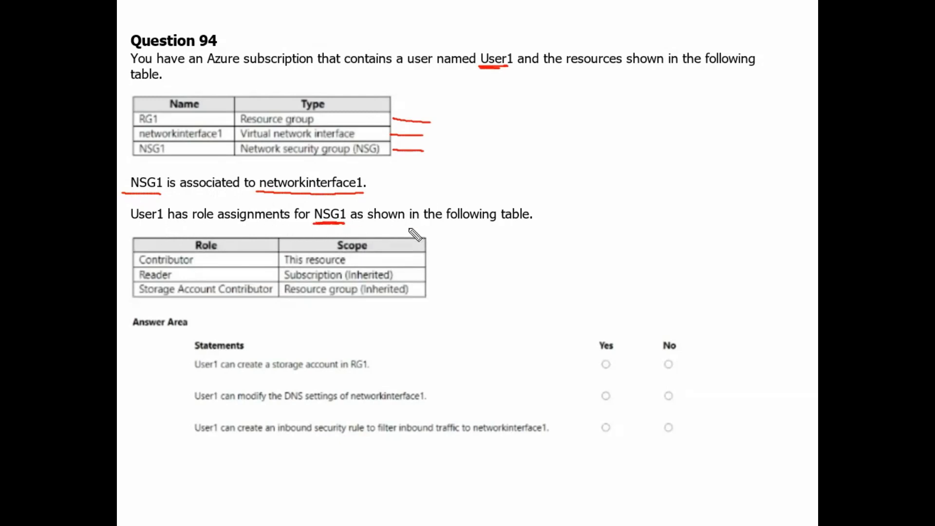
pyautogui.moveTo(161, 269)
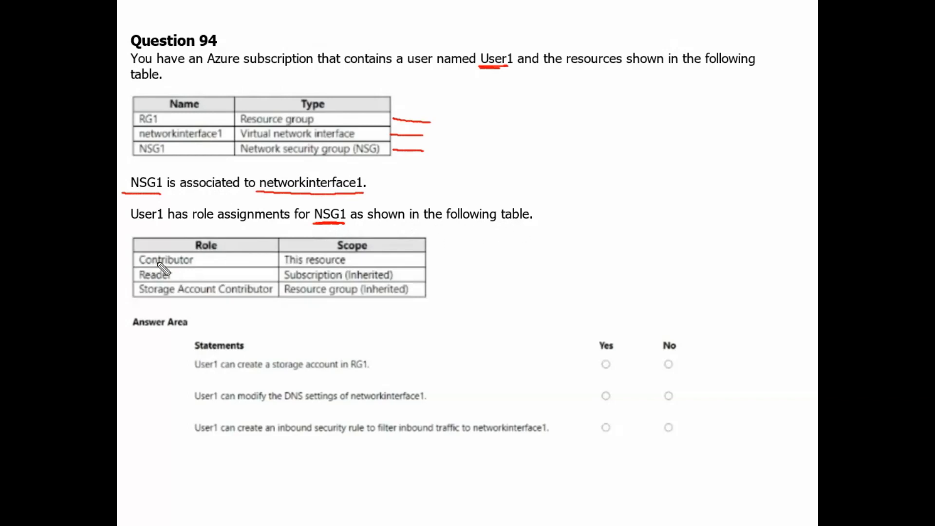
pyautogui.moveTo(327, 231)
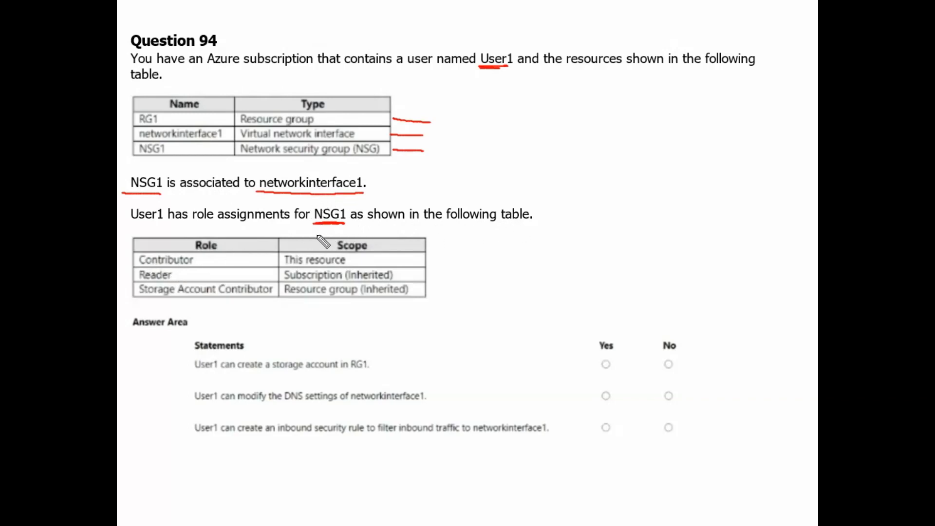
pyautogui.moveTo(156, 262)
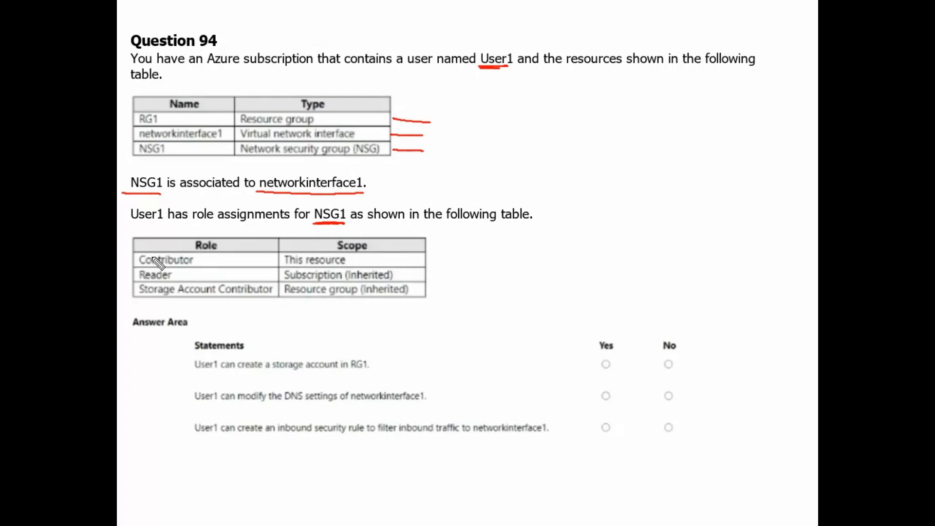
pyautogui.moveTo(269, 269)
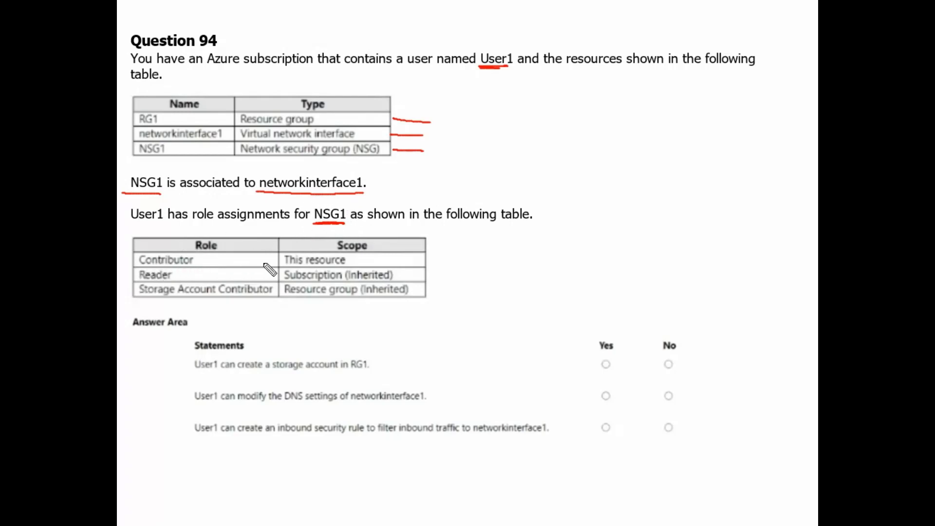
pyautogui.moveTo(309, 281)
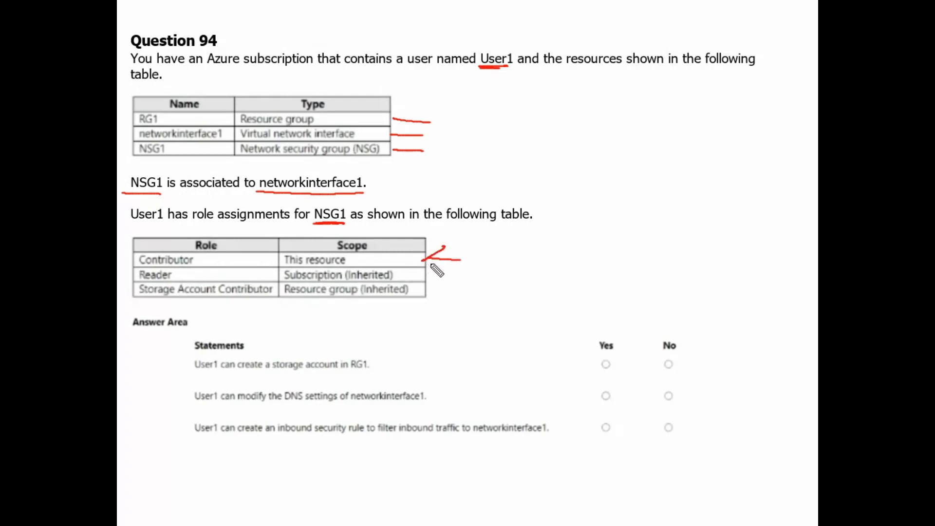
pyautogui.moveTo(160, 288)
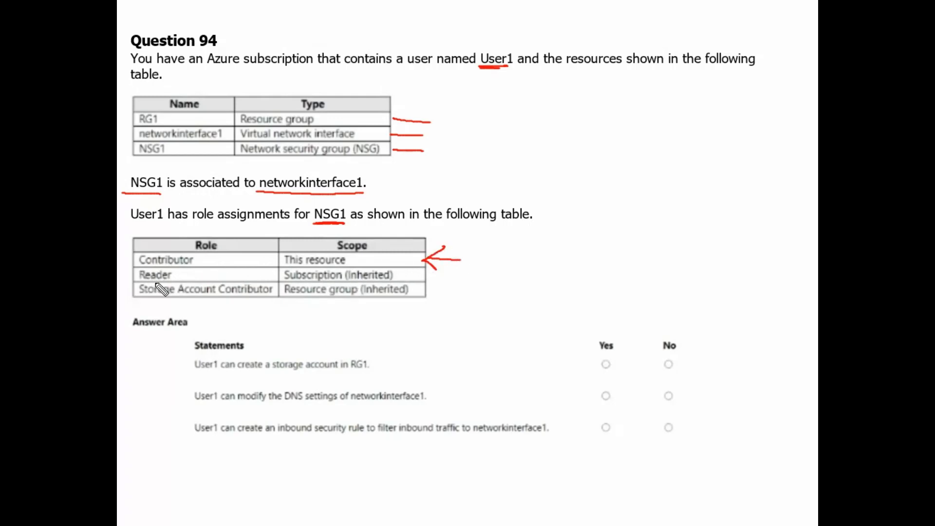
pyautogui.moveTo(467, 281)
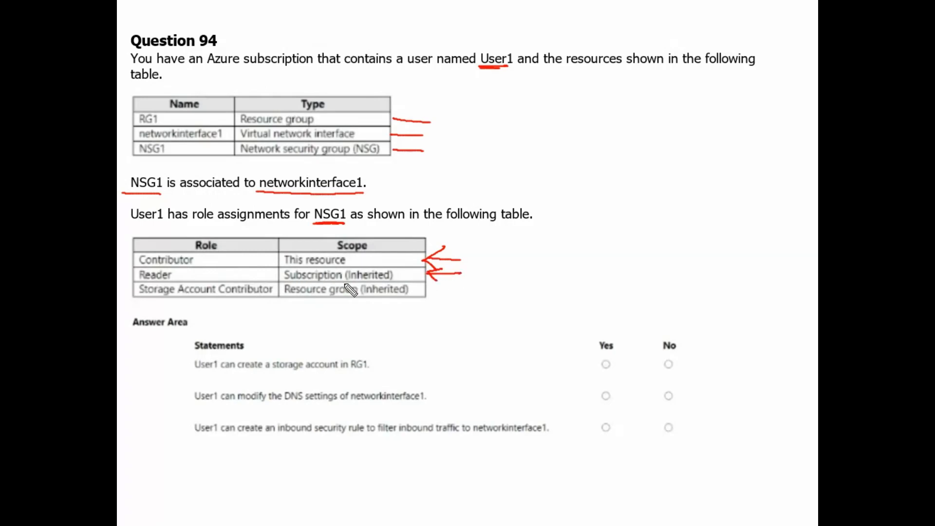
pyautogui.moveTo(371, 291)
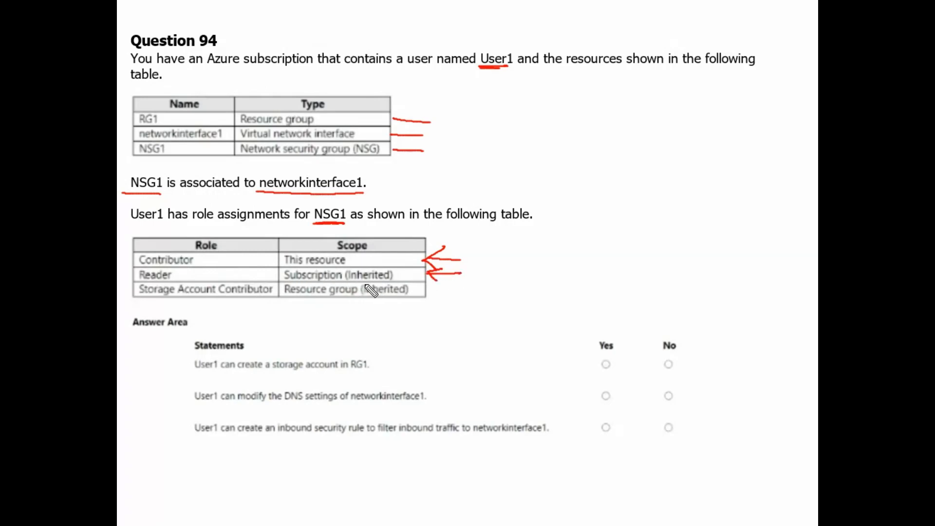
pyautogui.moveTo(149, 303)
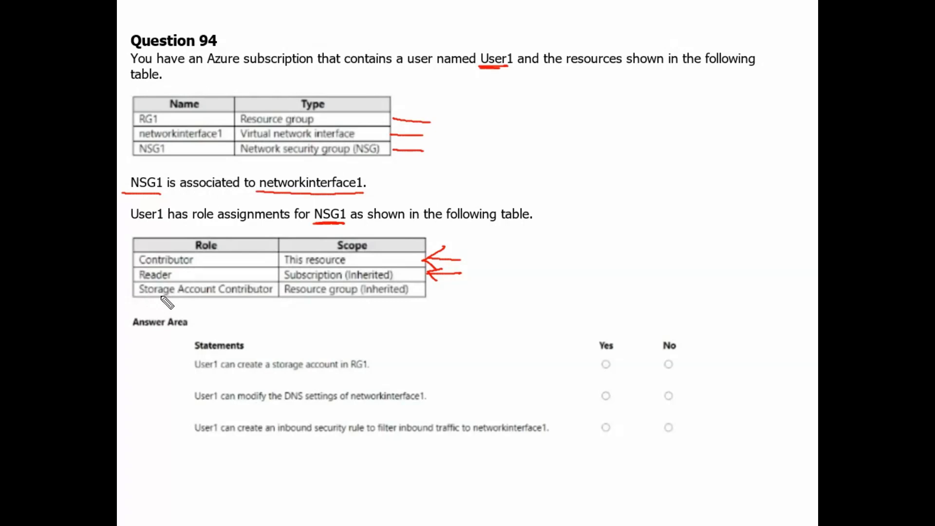
pyautogui.moveTo(203, 306)
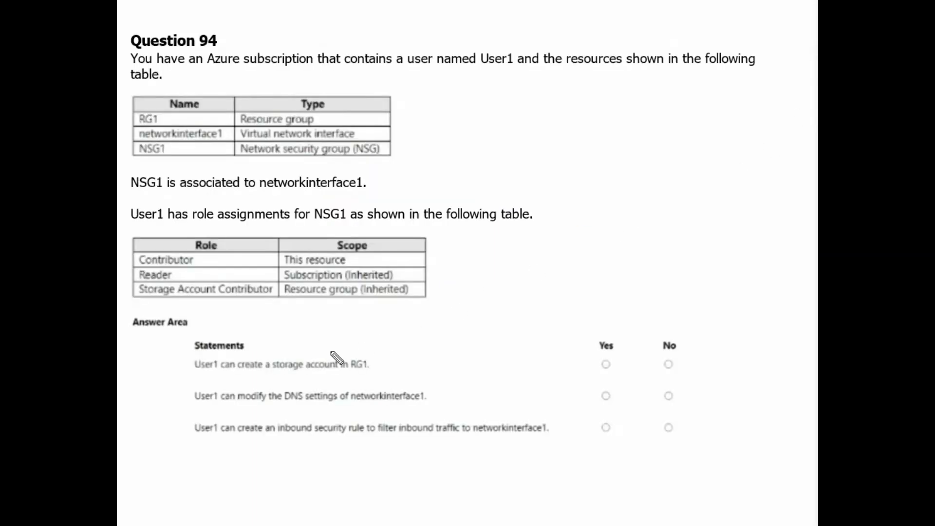
pyautogui.moveTo(205, 384)
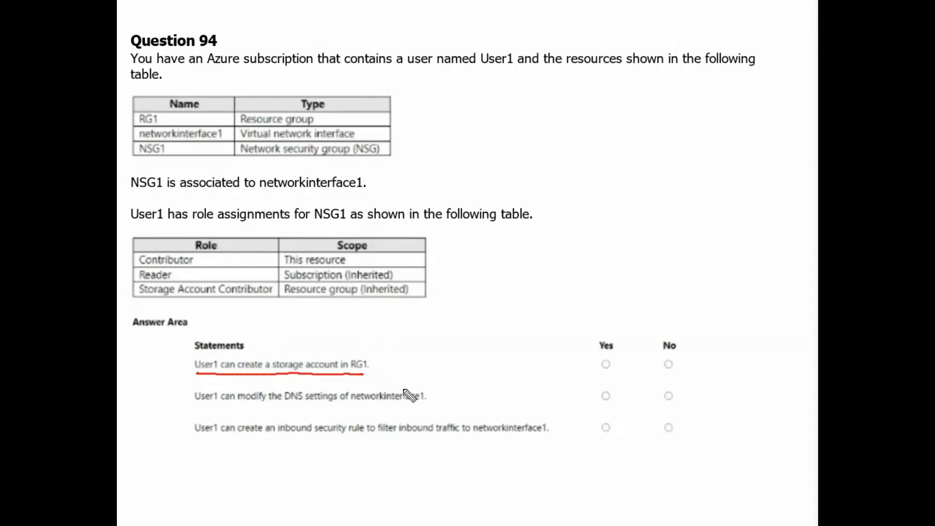
pyautogui.moveTo(398, 368)
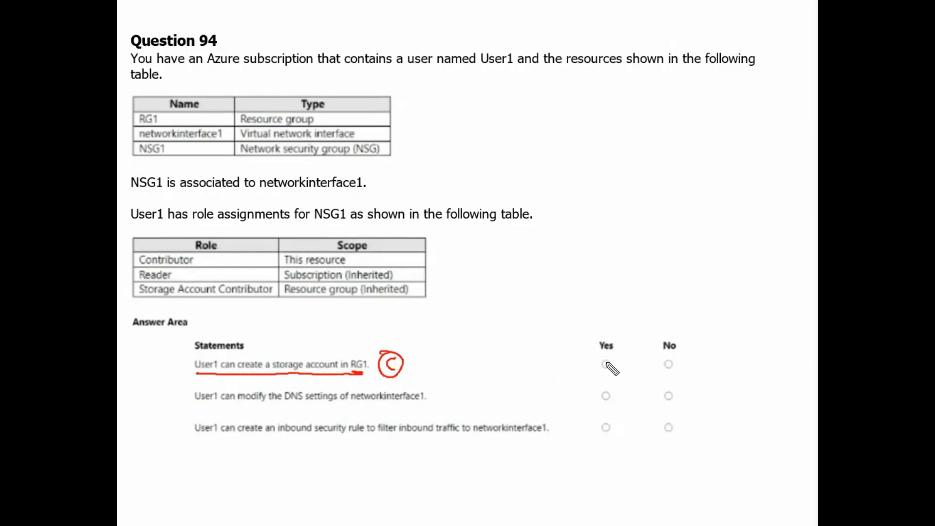
# - Underline the RG1 storage-account statement with the red pen and mark a circled C beside it
pyautogui.click(605, 363)
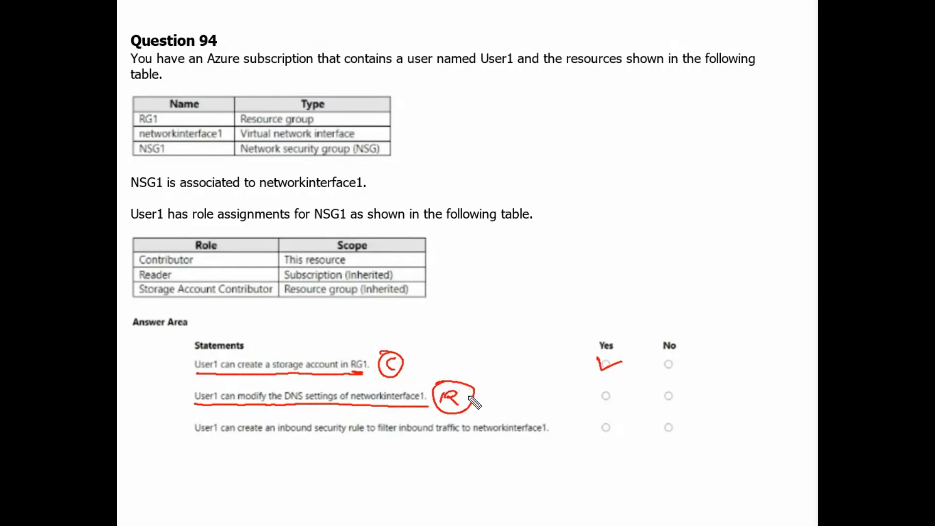
pyautogui.moveTo(462, 408)
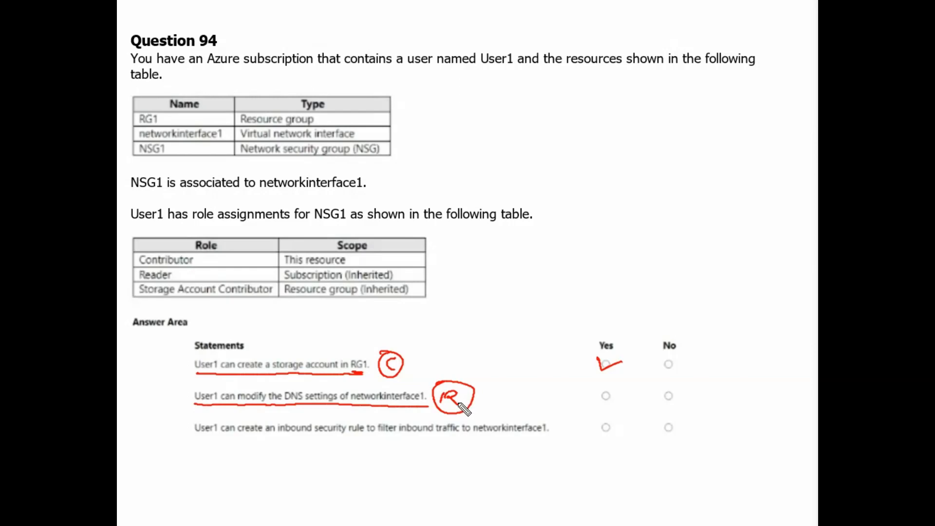
pyautogui.moveTo(452, 408)
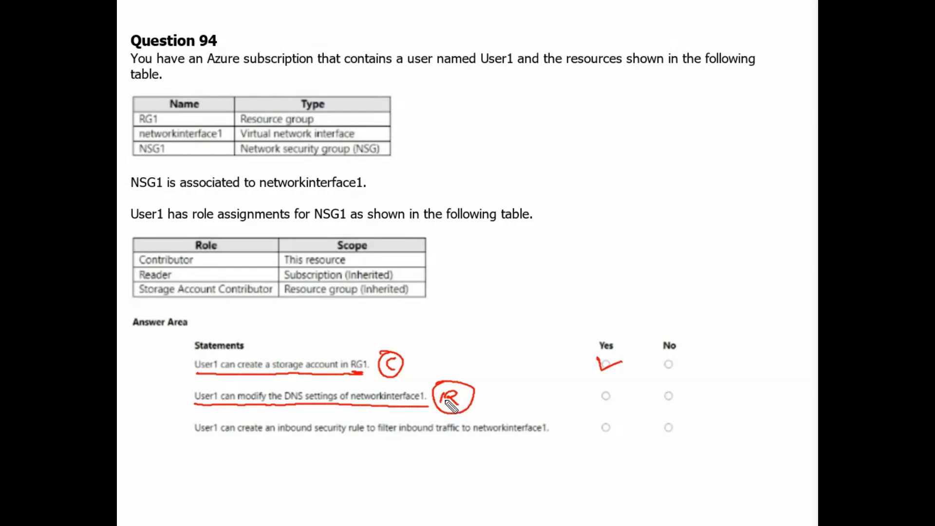
pyautogui.moveTo(666, 394)
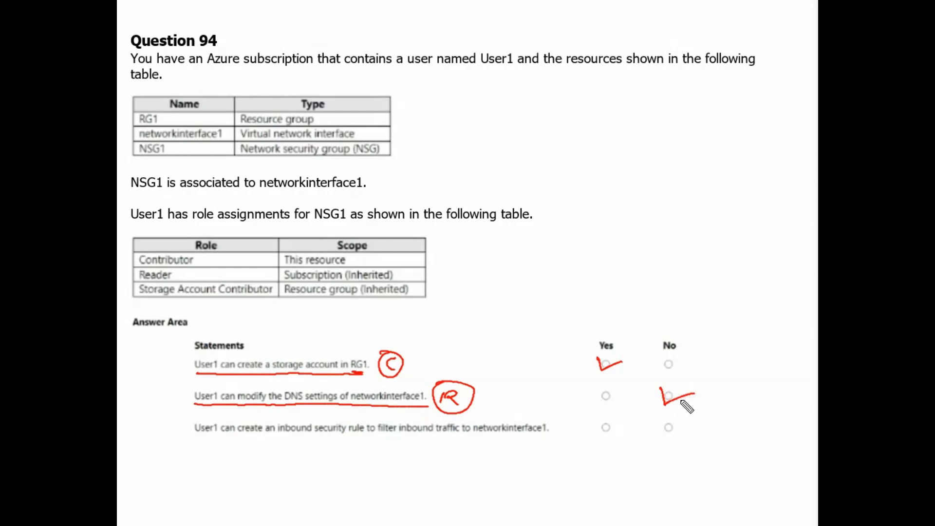
pyautogui.moveTo(674, 408)
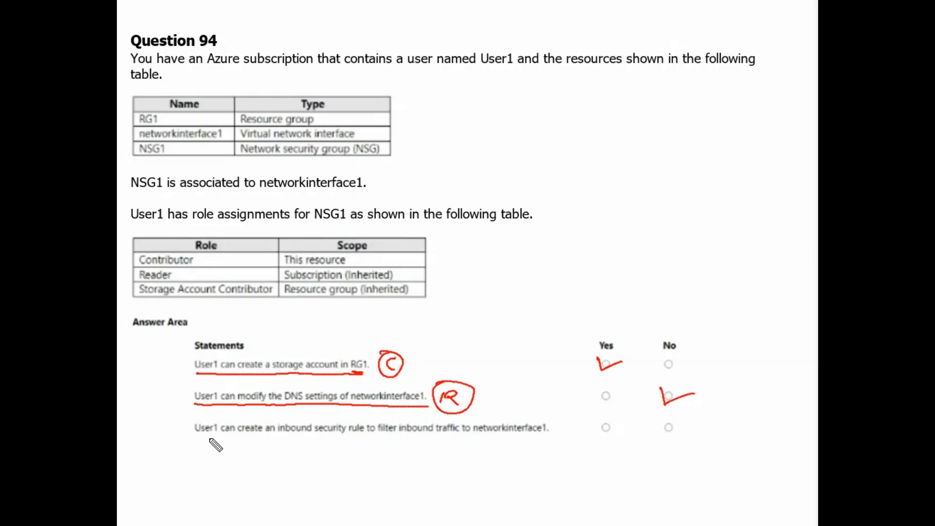
pyautogui.moveTo(348, 446)
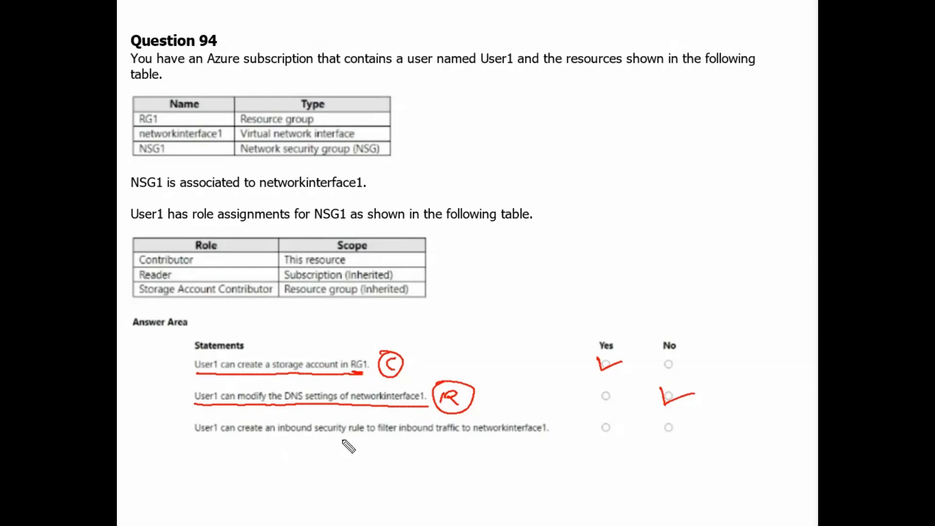
pyautogui.moveTo(415, 440)
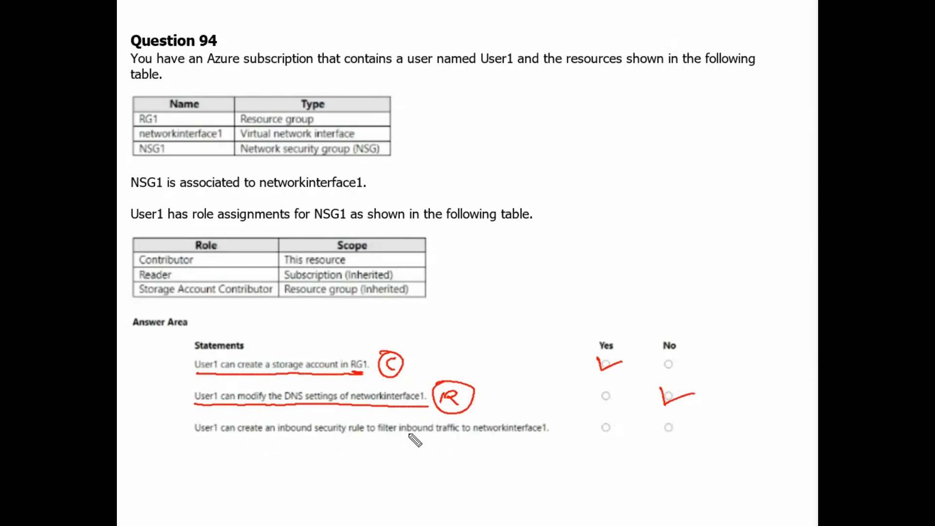